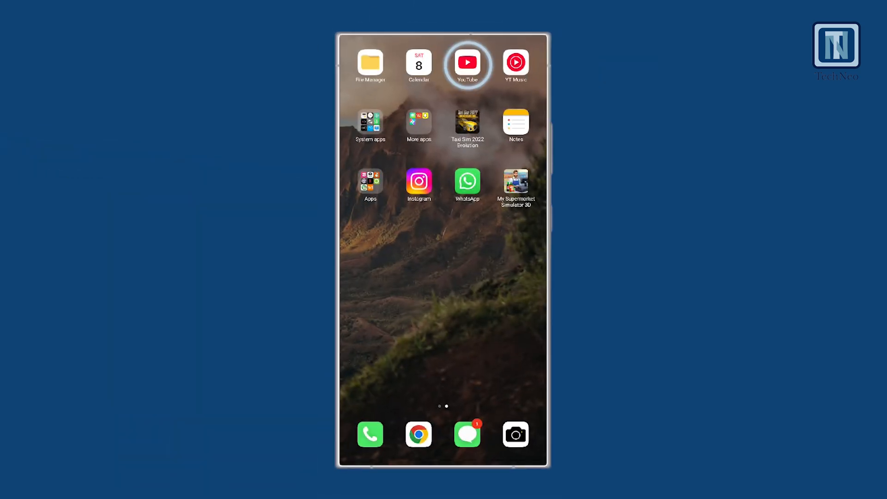
- Launch the YouTube app from the Android home screen
{"action": "left_click", "coordinate": [466, 63]}
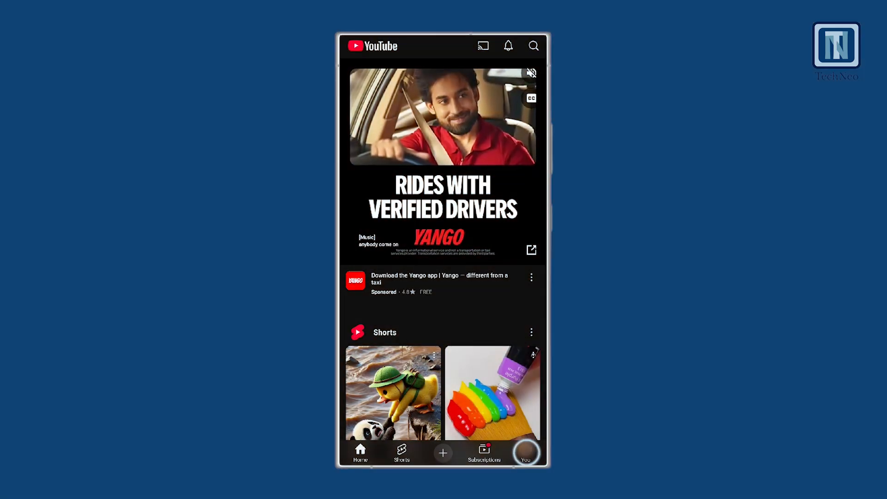
- Go from the You tab to your own channel and show its Videos tab
{"action": "left_click", "coordinate": [525, 453]}
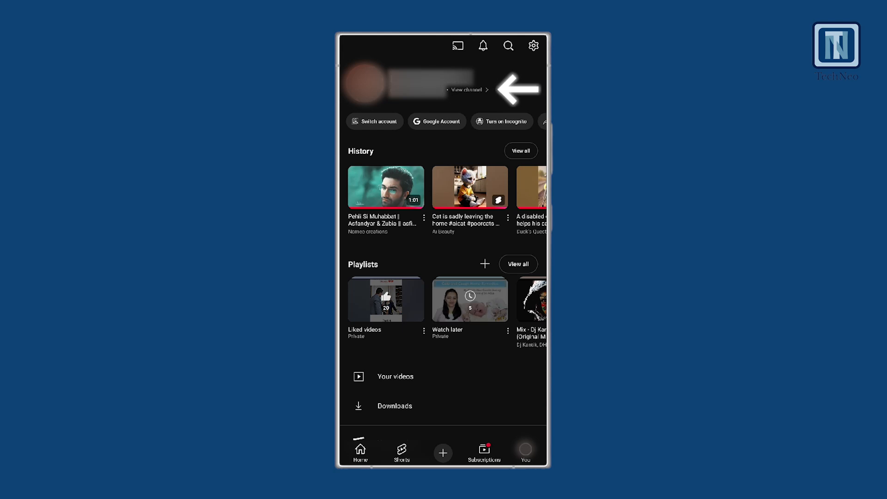
{"action": "left_click", "coordinate": [466, 91]}
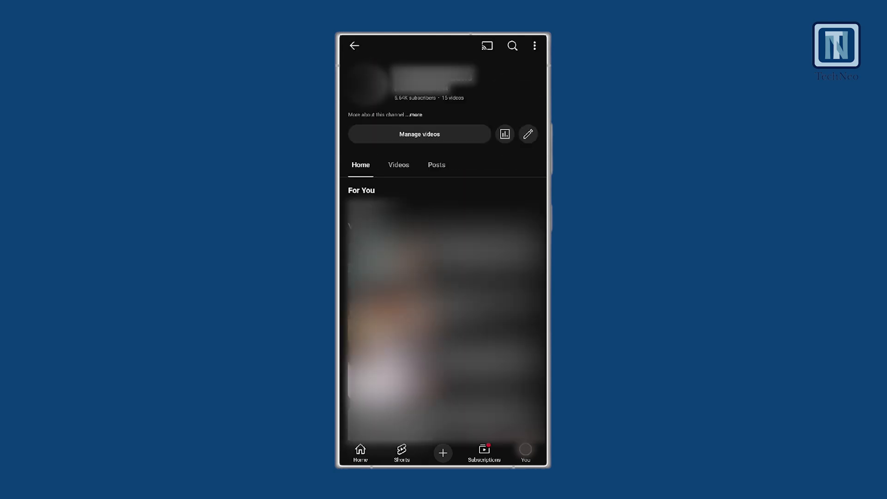
{"action": "left_click", "coordinate": [398, 165]}
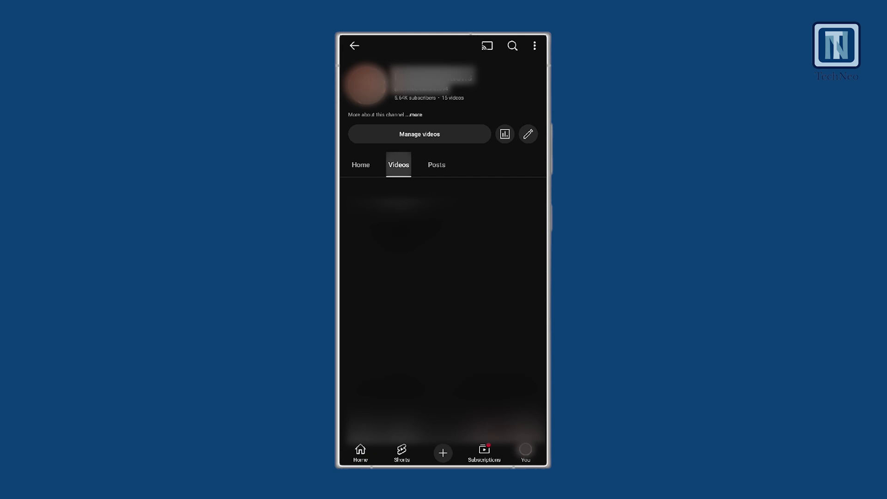
{"action": "left_click", "coordinate": [398, 165]}
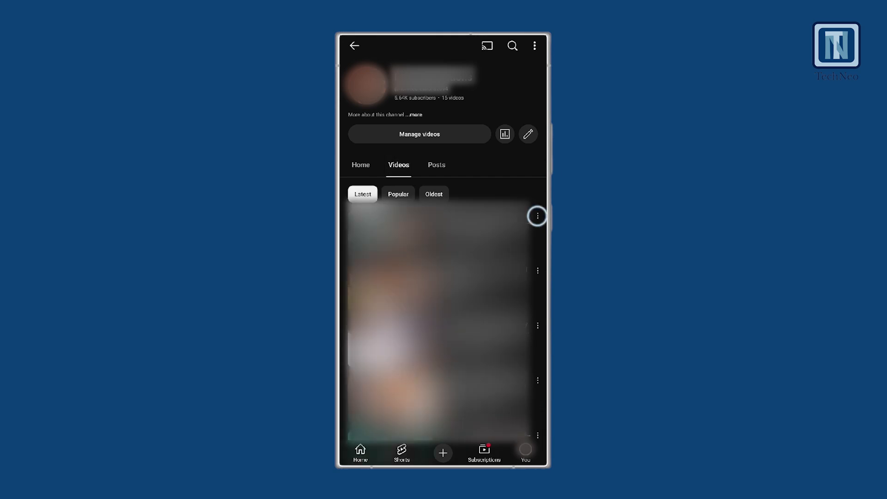
- Choose Download video from the newest upload's three-dot menu
{"action": "left_click", "coordinate": [537, 216]}
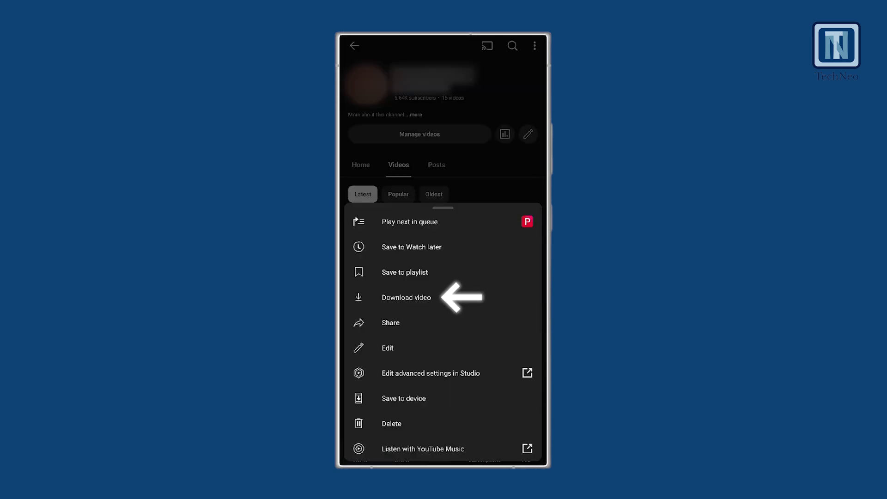
{"action": "left_click", "coordinate": [406, 297]}
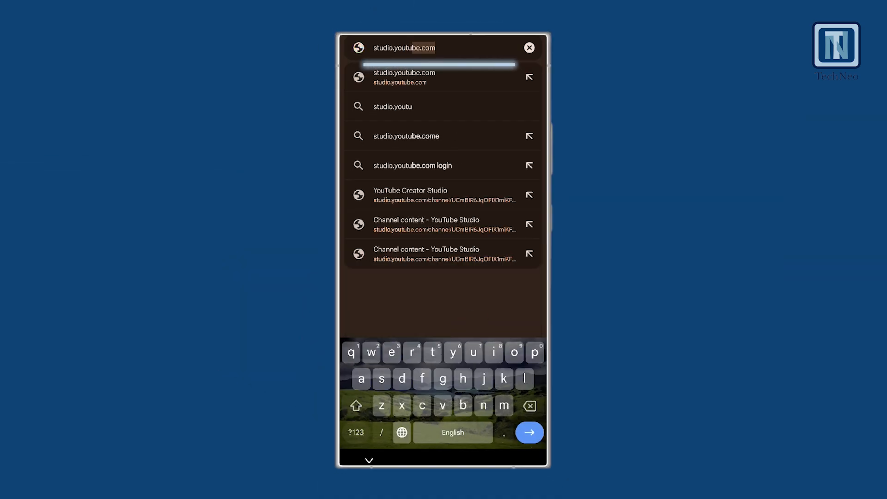
- Finish typing studio.youtube.com in Chrome and open the matching suggestion
{"action": "key", "text": "o"}
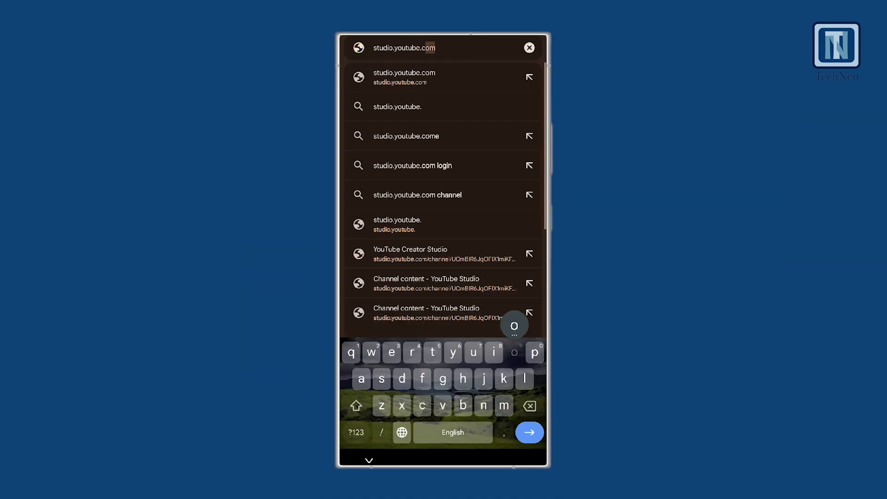
{"action": "left_click", "coordinate": [443, 253]}
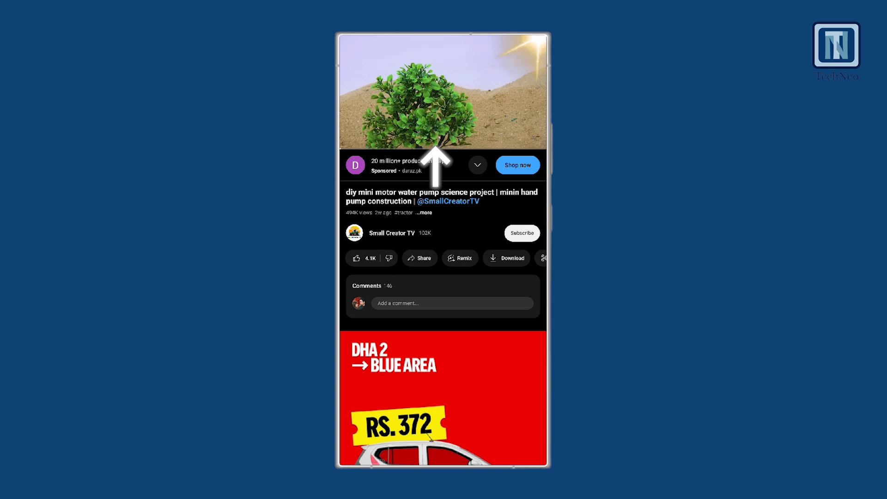
- Download the water pump video at High (720p) and open the Premium trial offer
{"action": "left_click", "coordinate": [443, 91]}
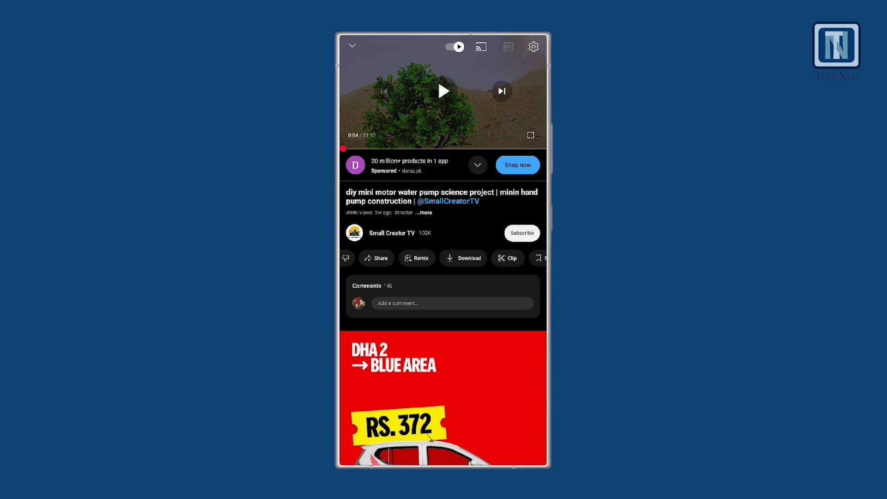
{"action": "left_click", "coordinate": [457, 258]}
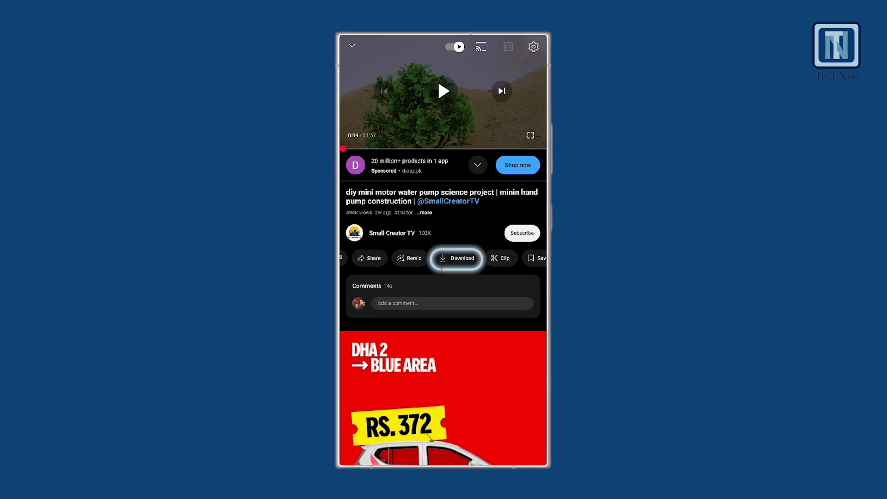
{"action": "left_click", "coordinate": [457, 258]}
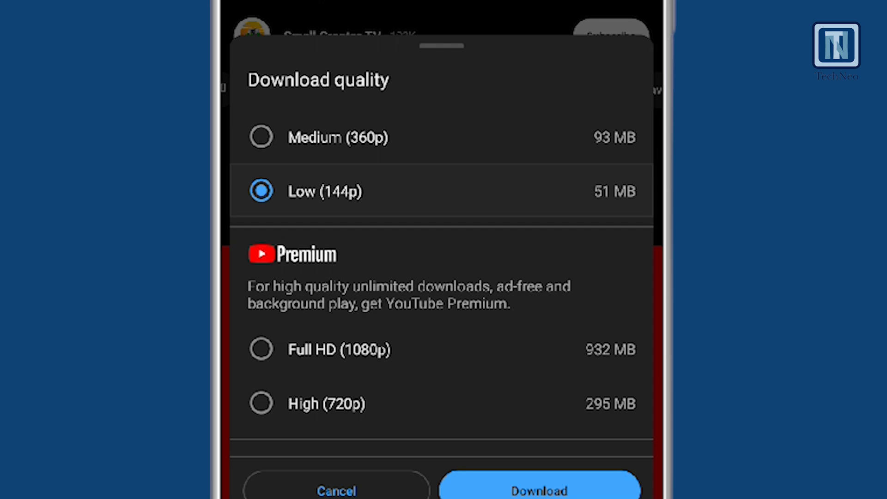
{"action": "left_click", "coordinate": [260, 403]}
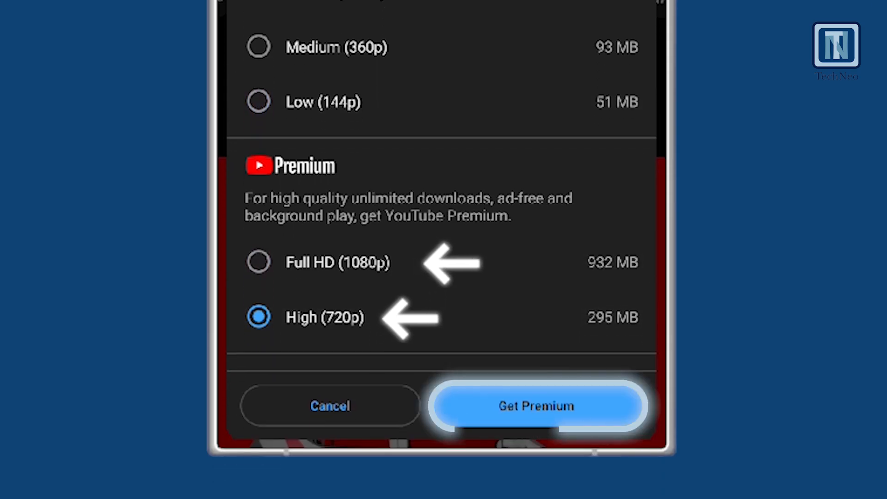
{"action": "left_click", "coordinate": [536, 406]}
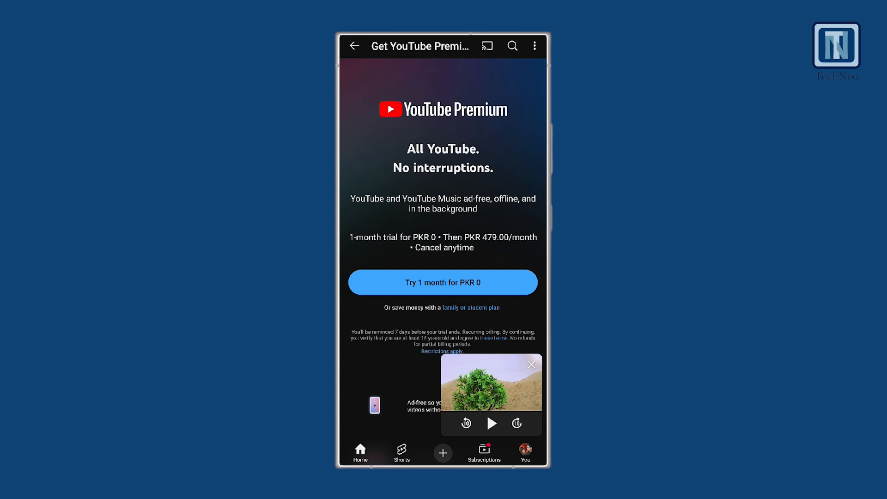